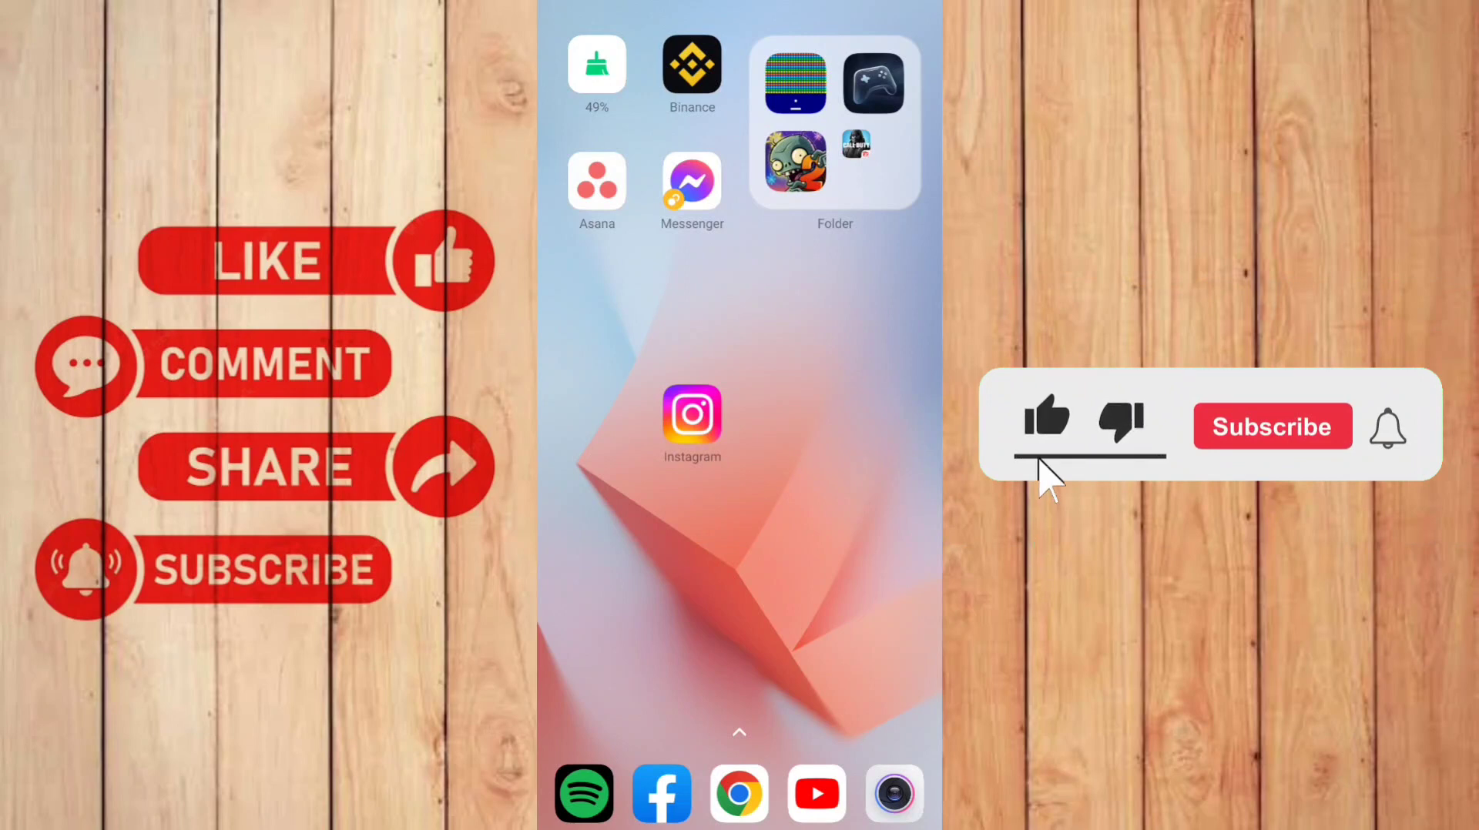
# Step: Launch Instagram from the phone's home screen to its home feed
pyautogui.click(1270, 427)
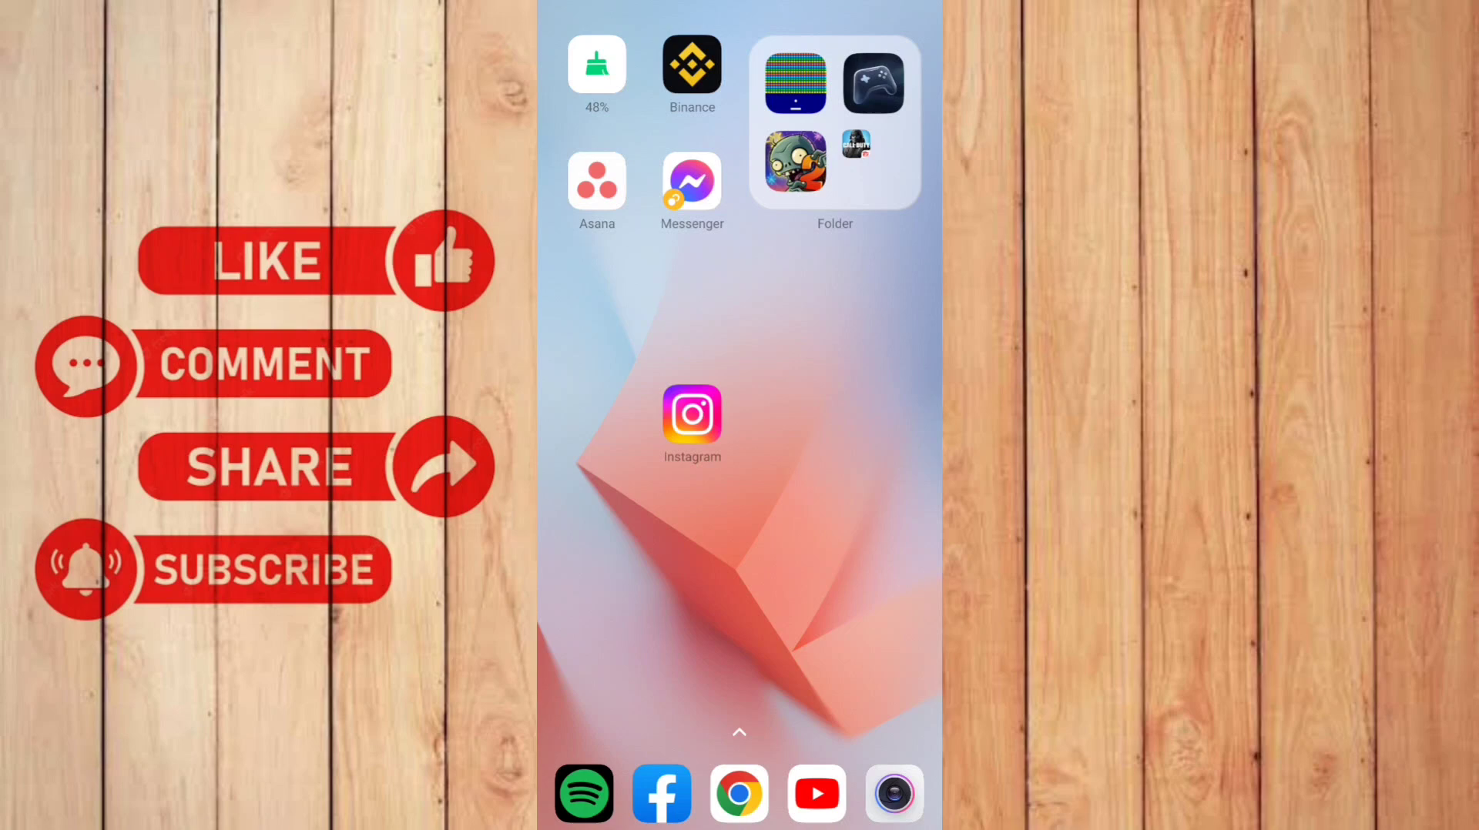
pyautogui.click(691, 416)
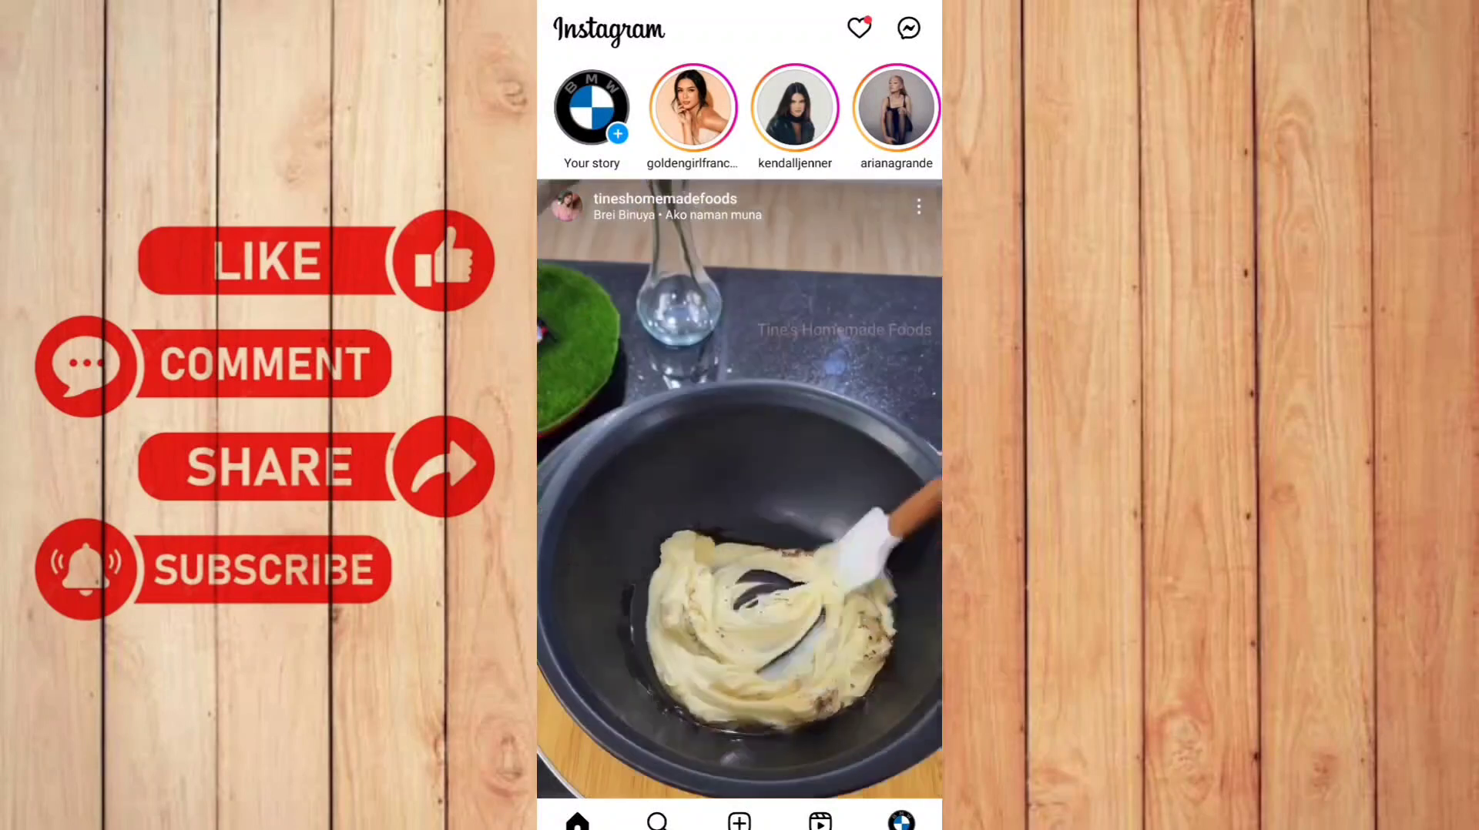
# Step: Begin a new Reel and bring up the gallery of recent videos
pyautogui.click(591, 106)
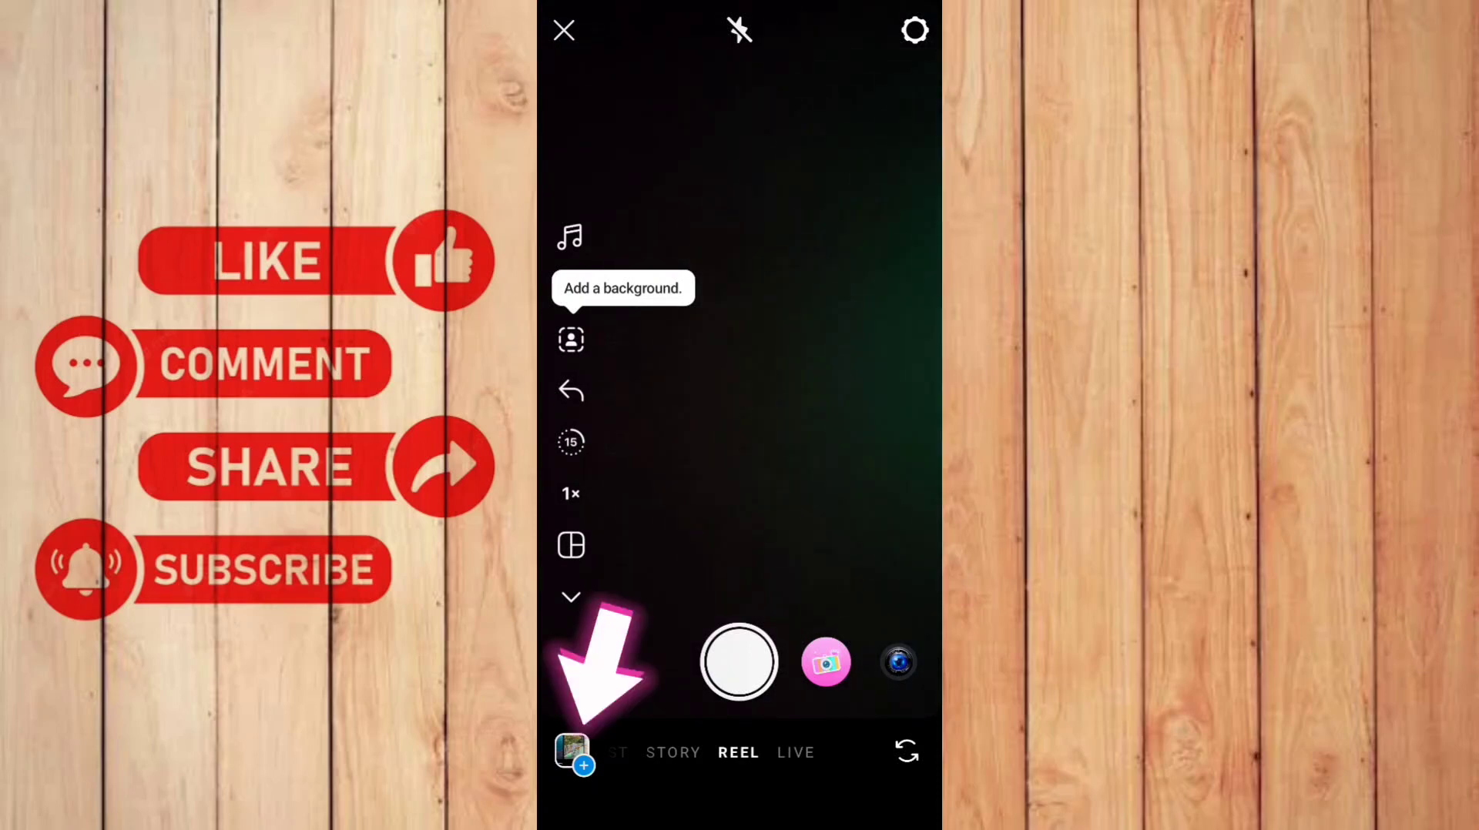
pyautogui.click(570, 752)
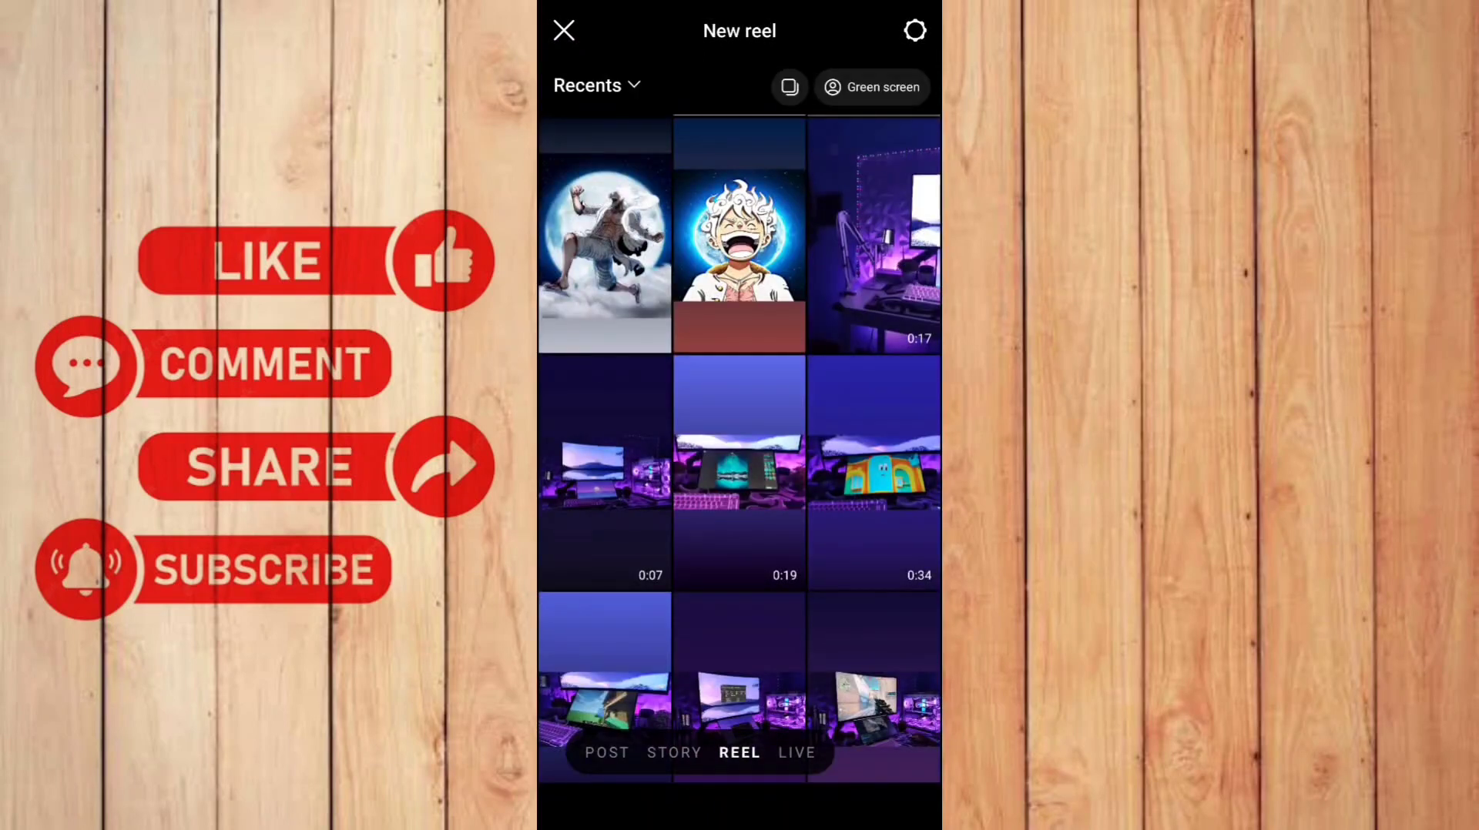
# Step: Multi-select two gallery clips and continue to the reel preview
pyautogui.click(789, 86)
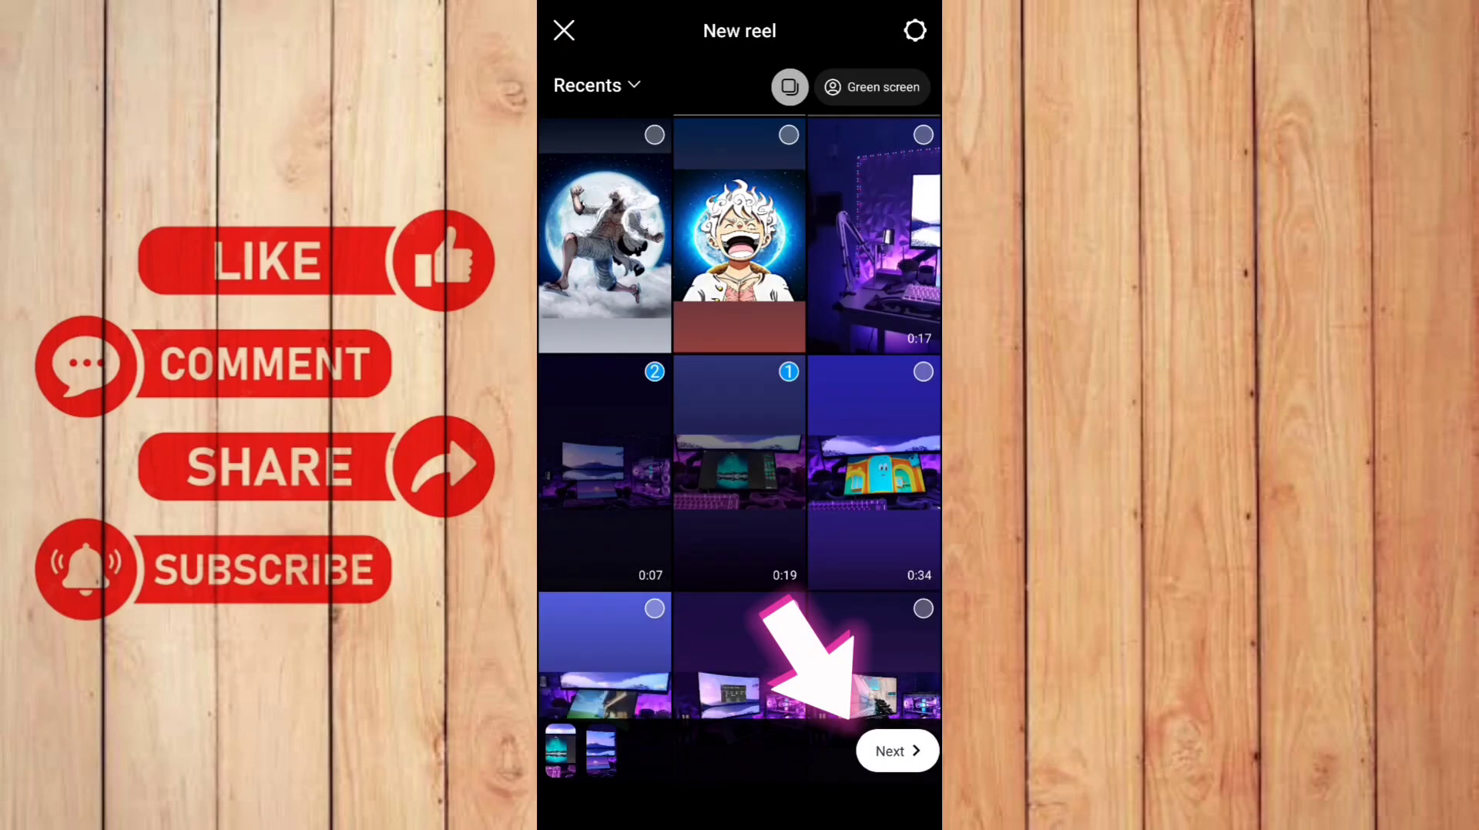
pyautogui.click(895, 752)
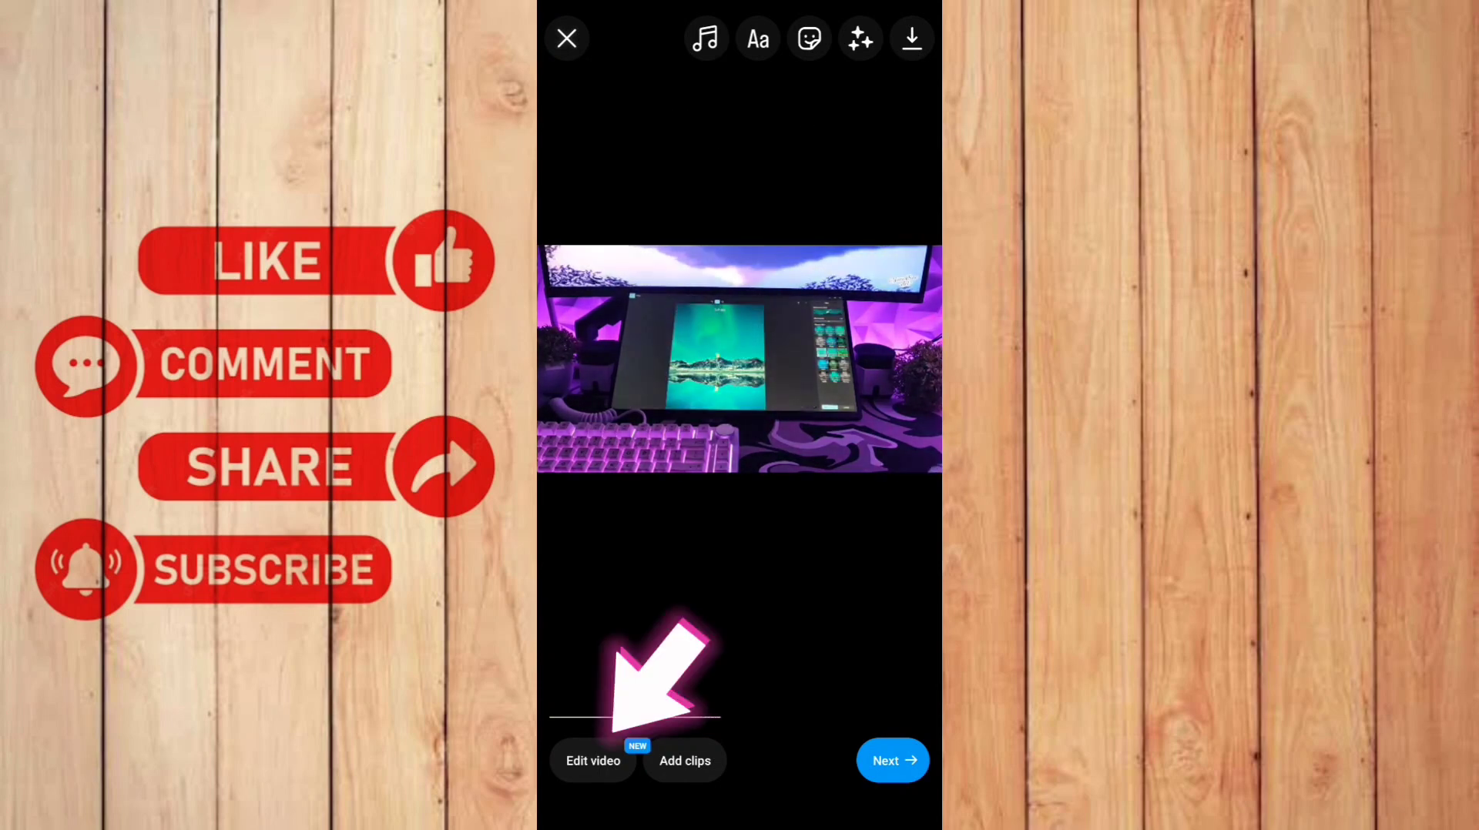
# Step: Lay the two clips out on the editing timeline and bring up transitions for their join
pyautogui.click(591, 761)
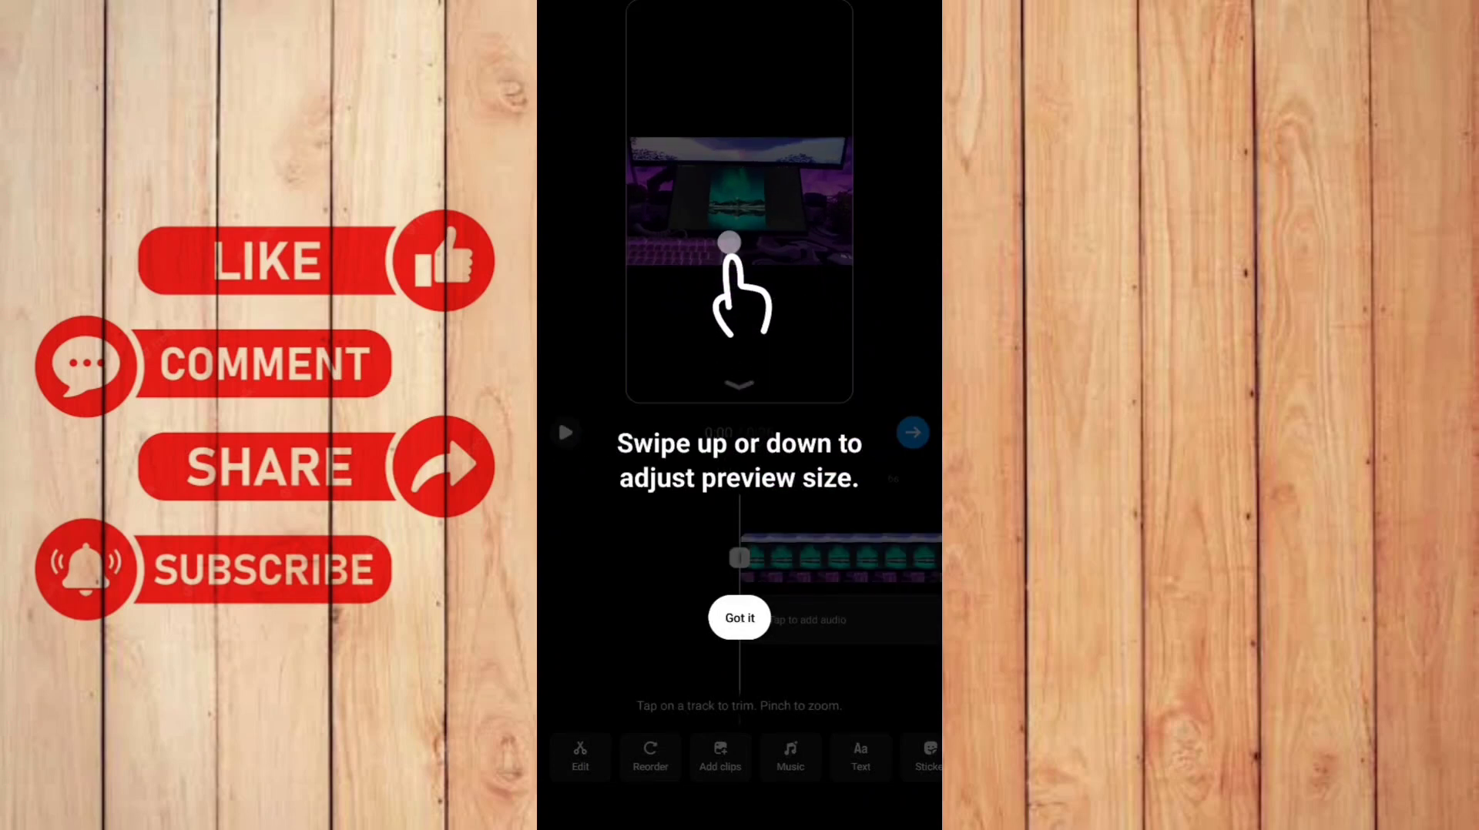
pyautogui.click(738, 617)
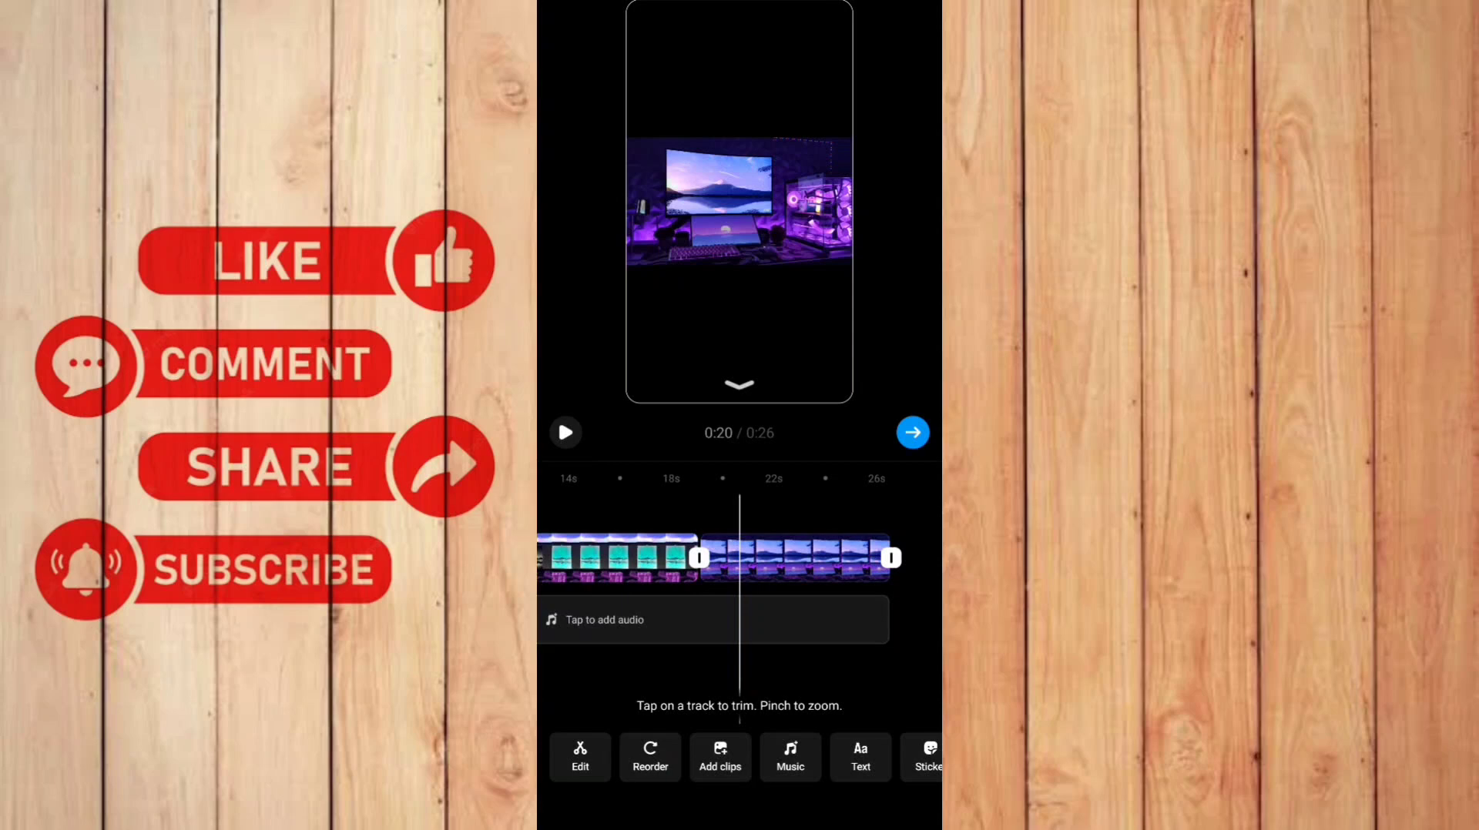
pyautogui.click(840, 557)
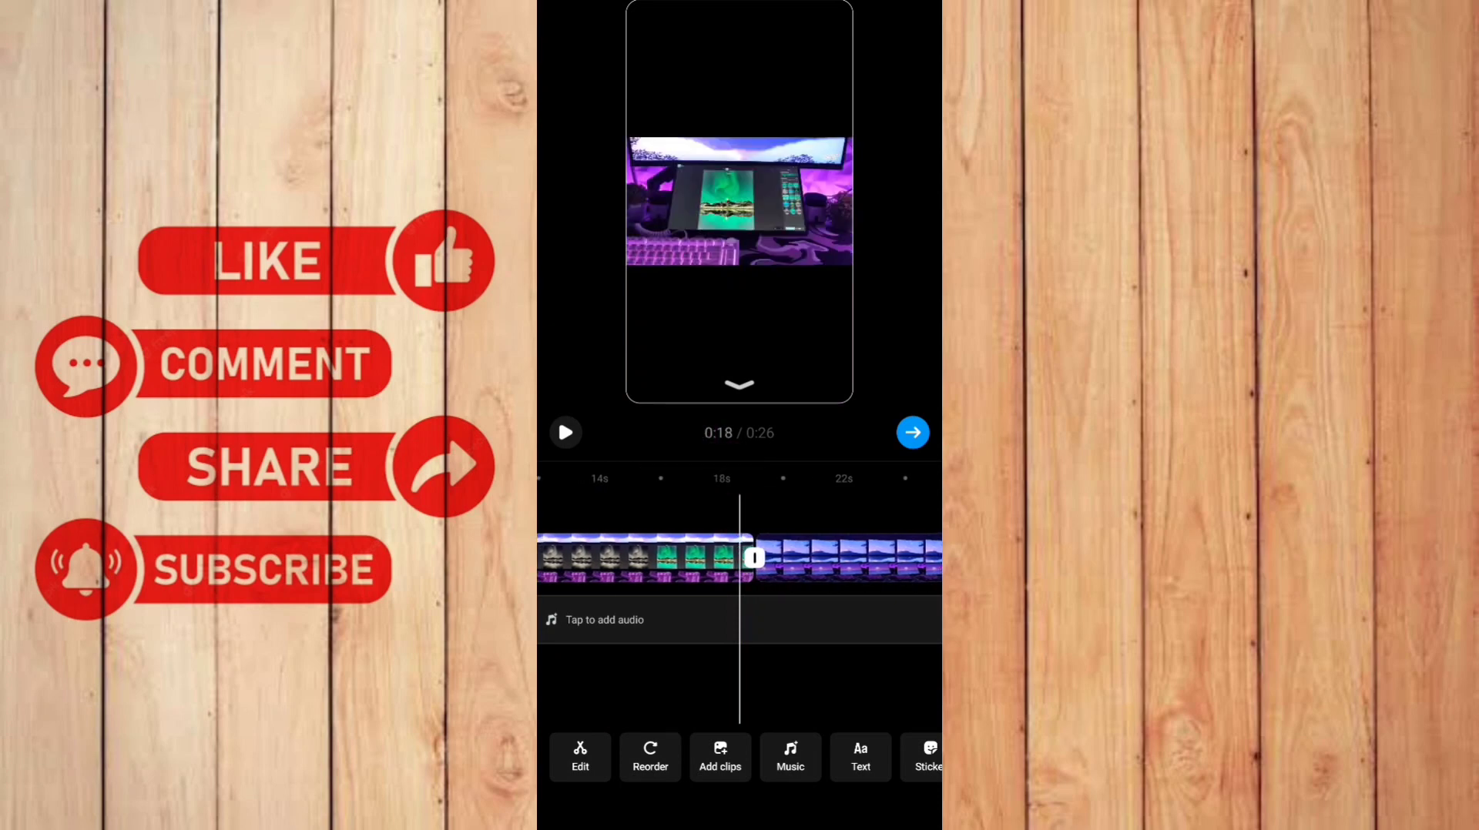
pyautogui.click(753, 559)
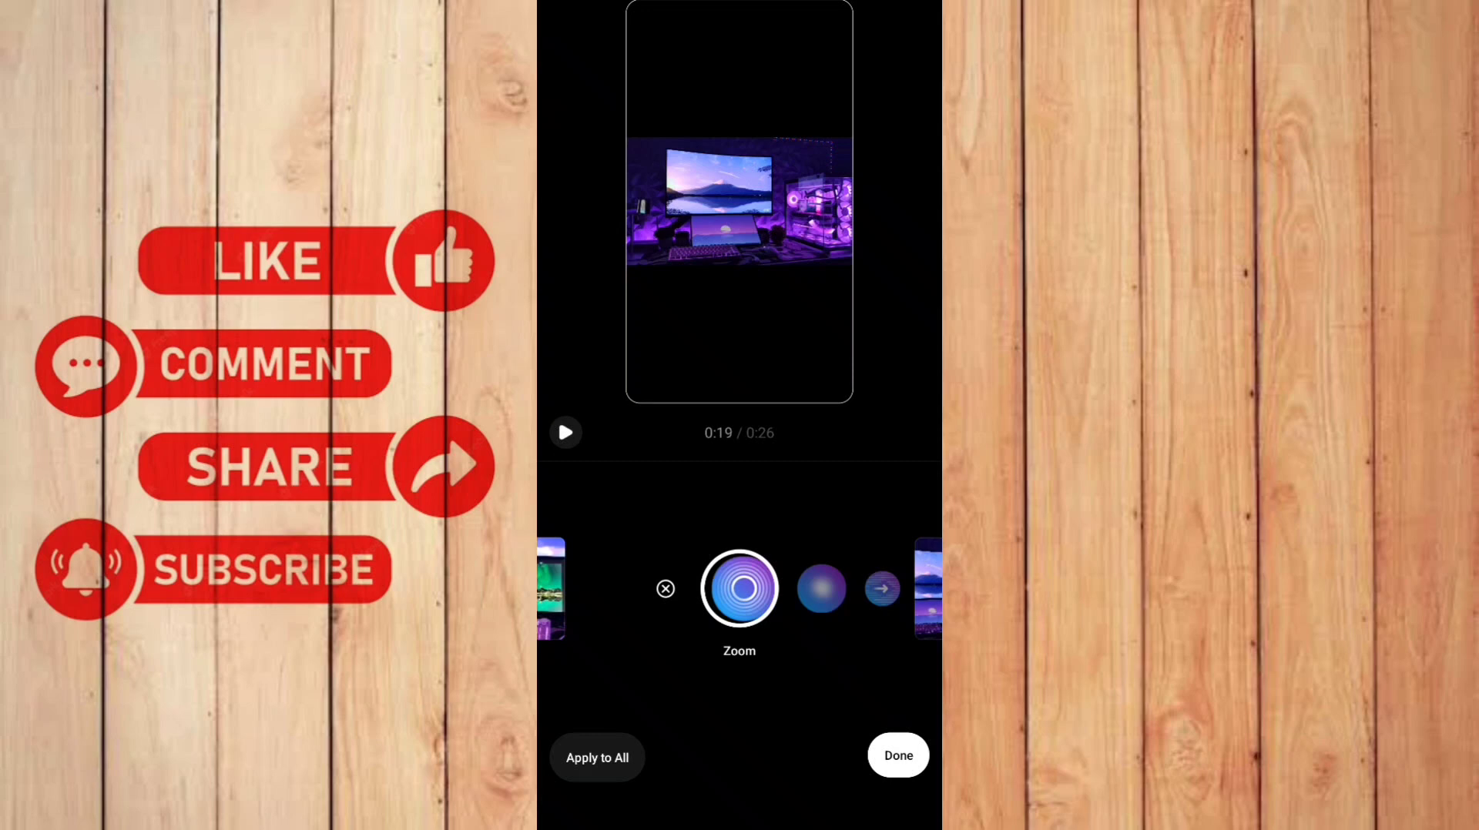
# Step: Apply the Zoom transition between the clips and return to the reel preview
pyautogui.click(565, 433)
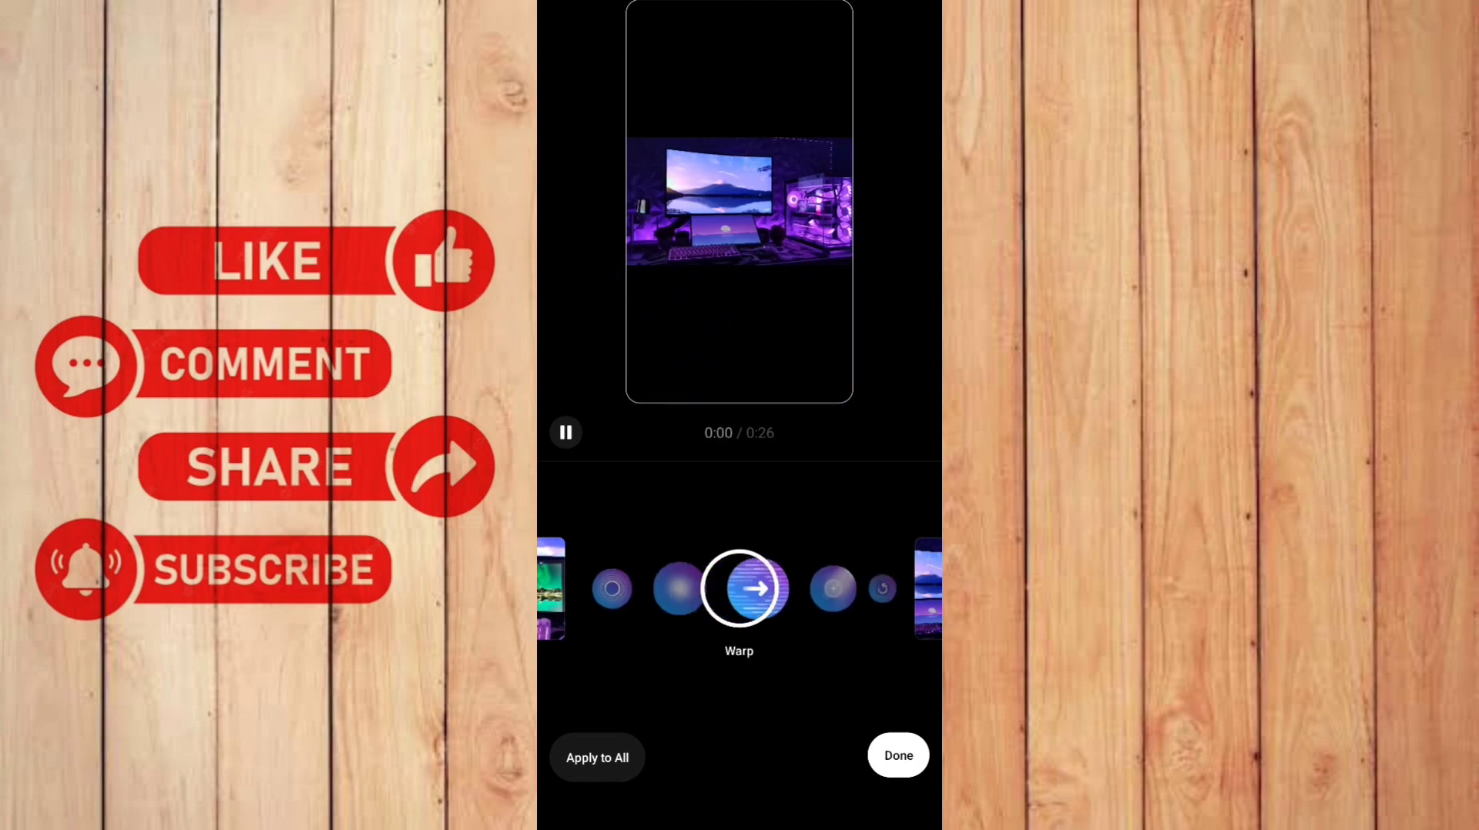
pyautogui.hscroll(-3)
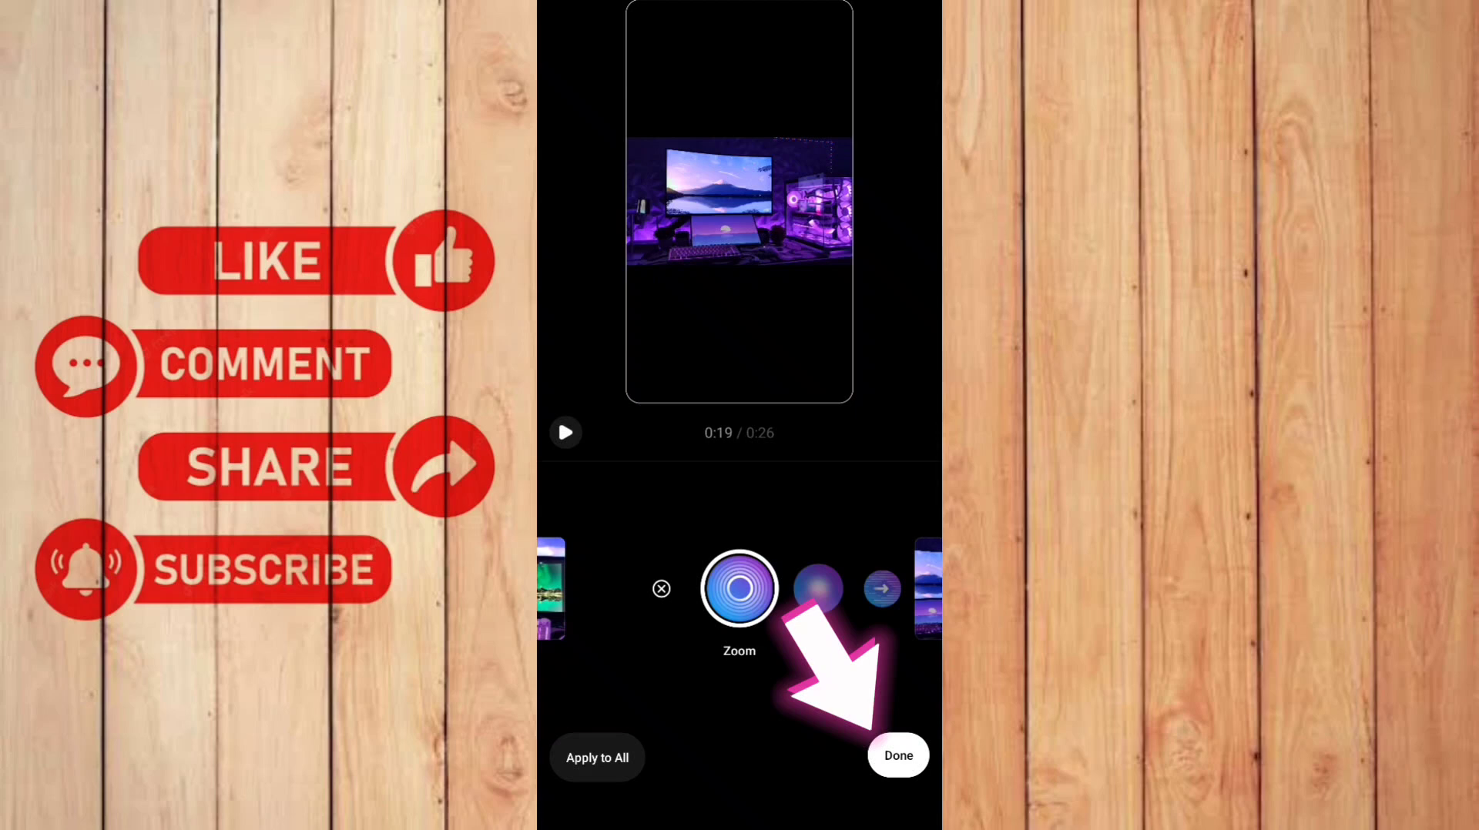
pyautogui.click(897, 755)
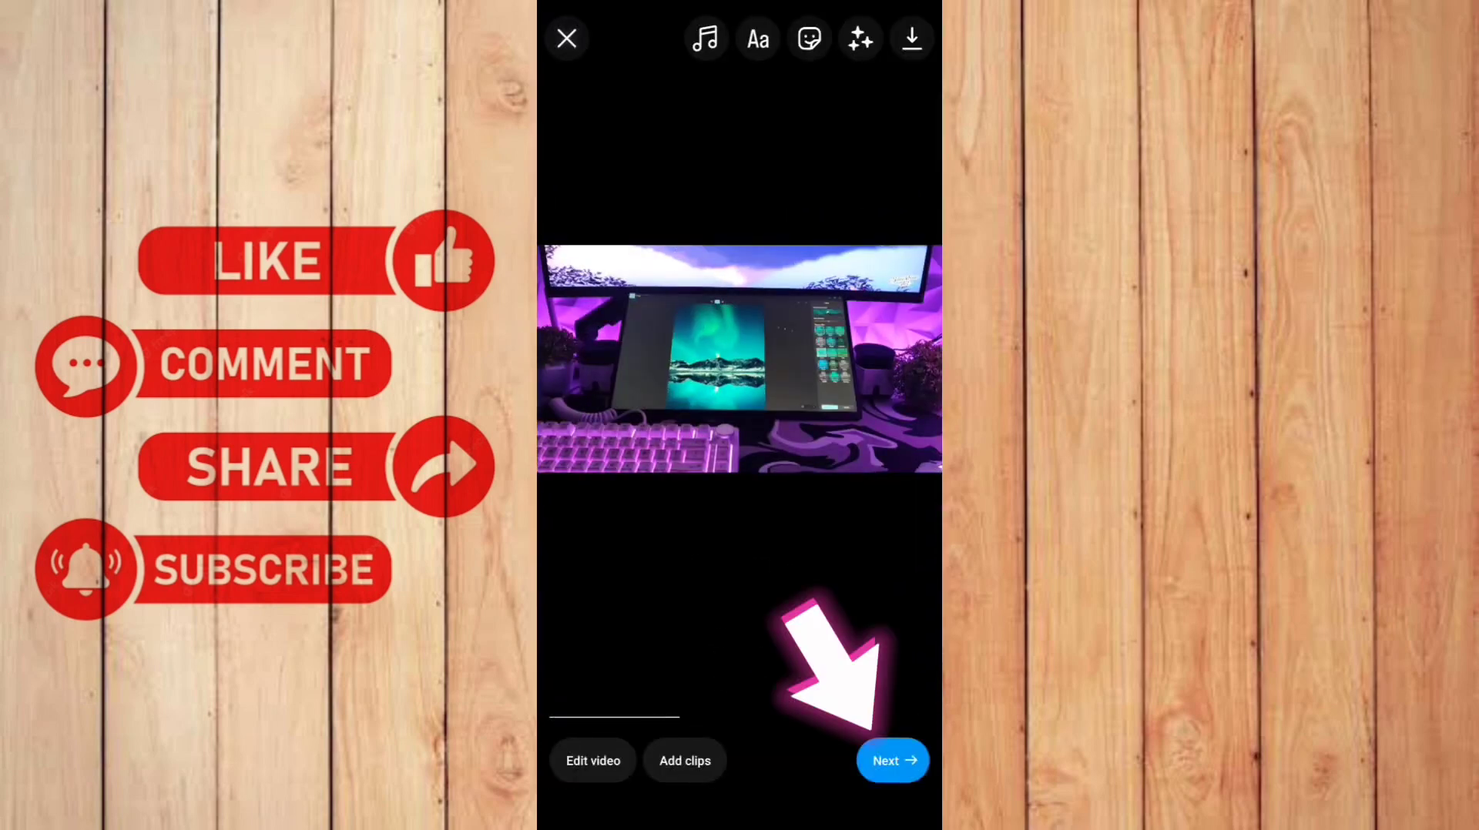
# Step: Advance to the New reel share screen with cover, caption and sharing options
pyautogui.click(892, 761)
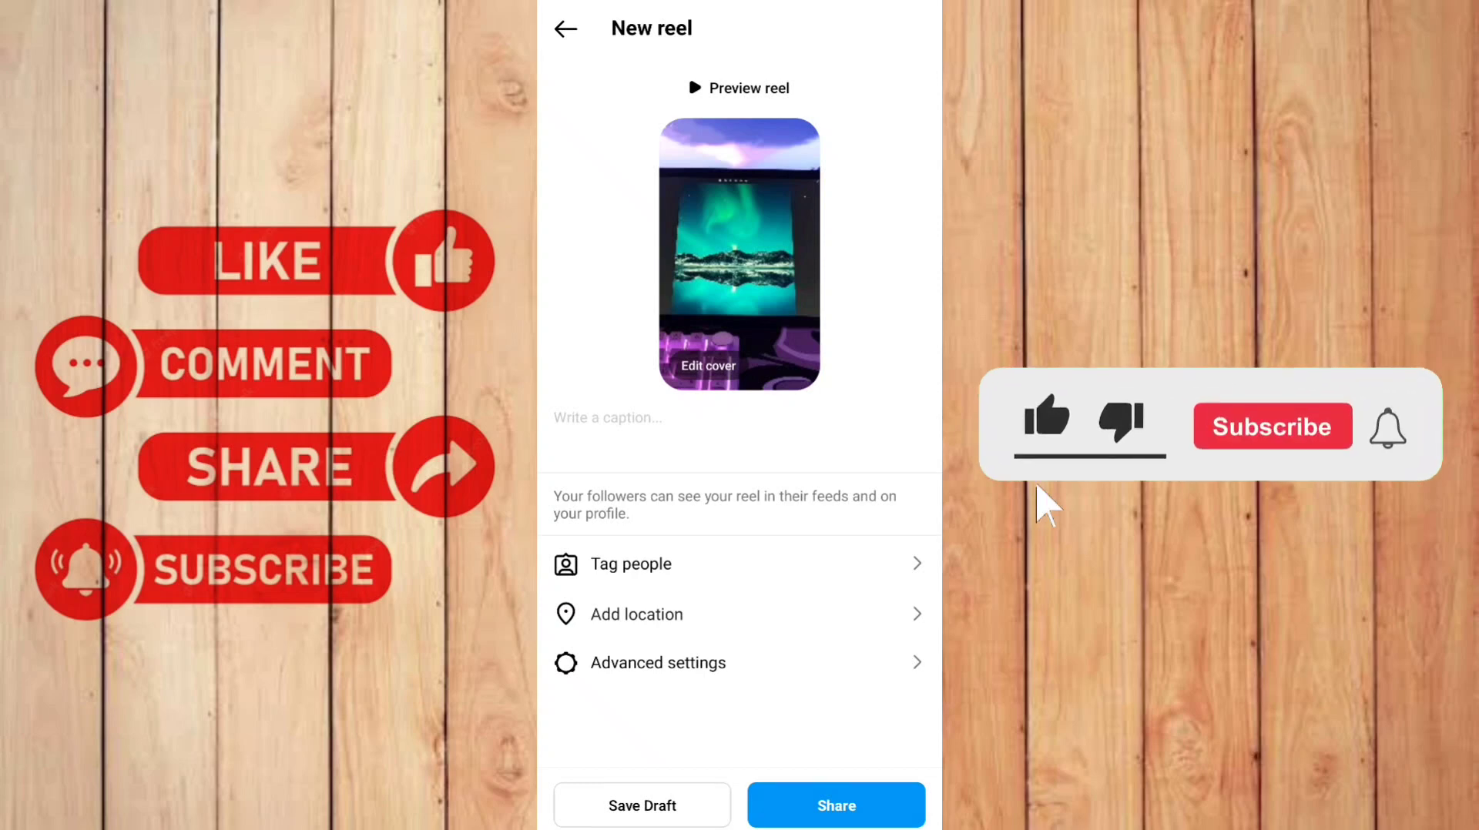
pyautogui.click(1044, 419)
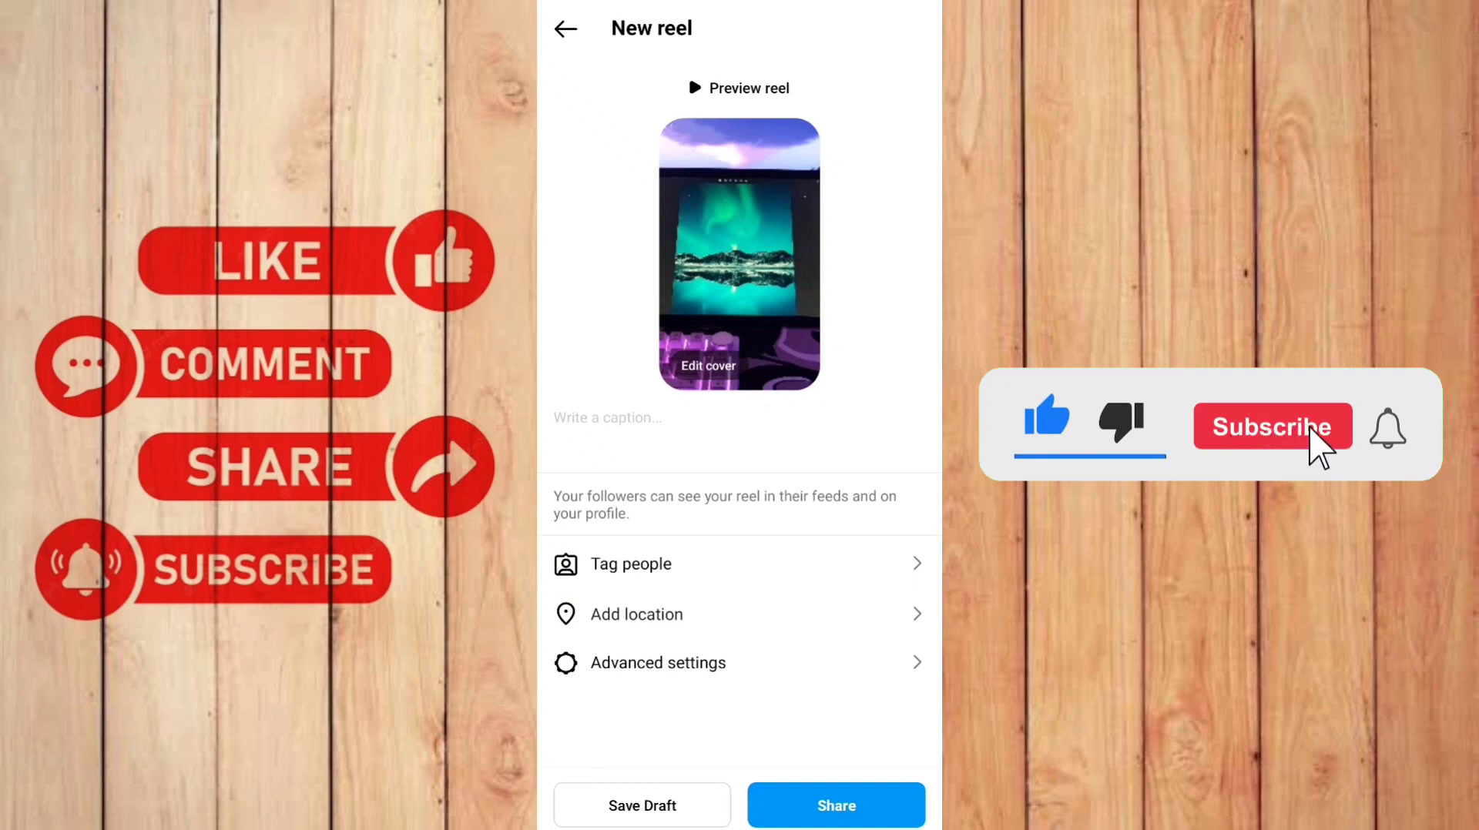
pyautogui.click(1272, 427)
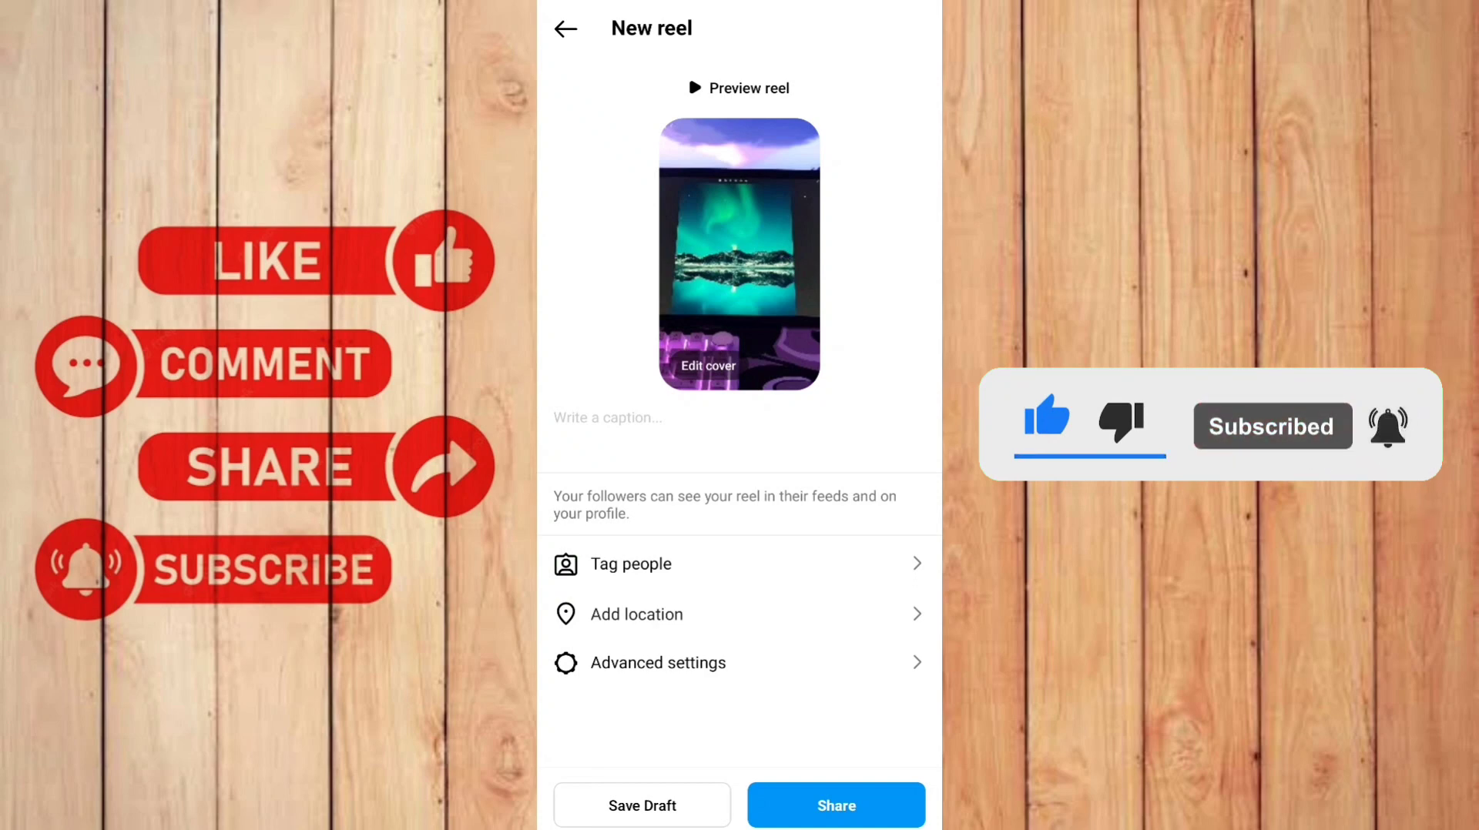